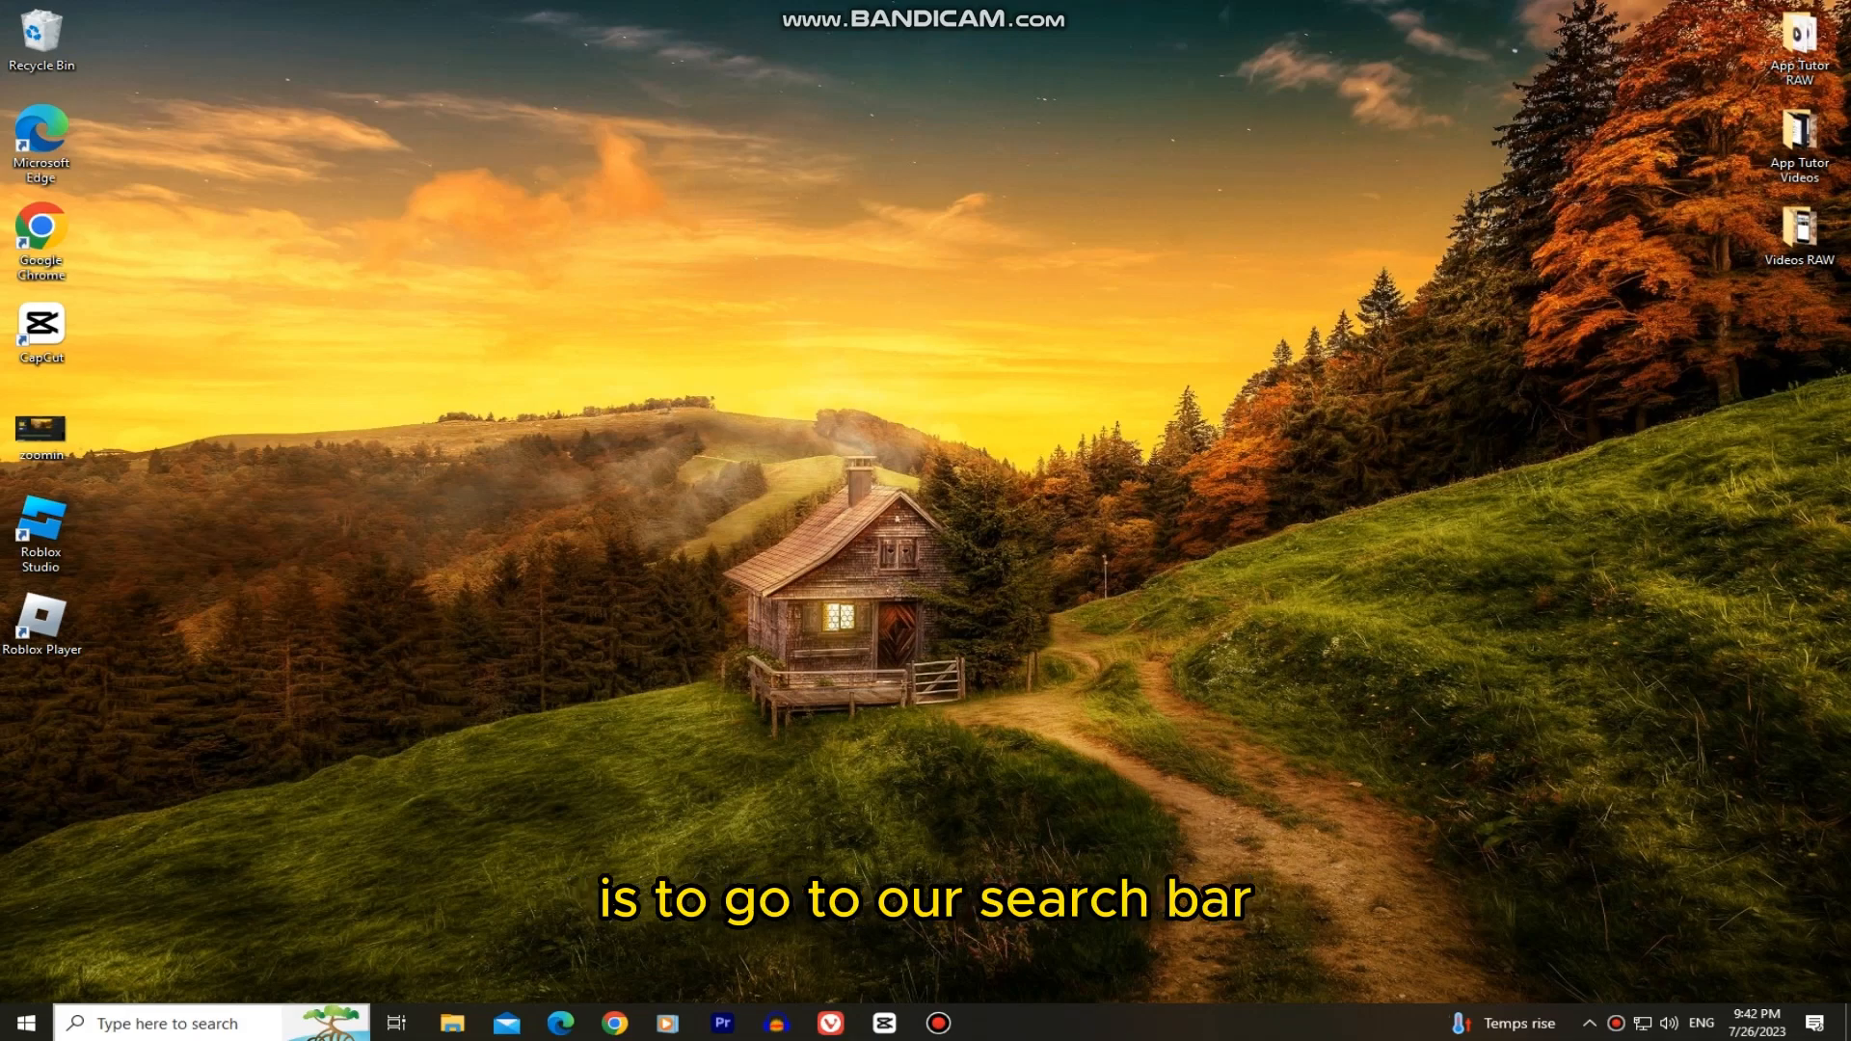
# Search the taskbar for 'remove programs' to find Add or remove programs.
pyautogui.click(165, 1022)
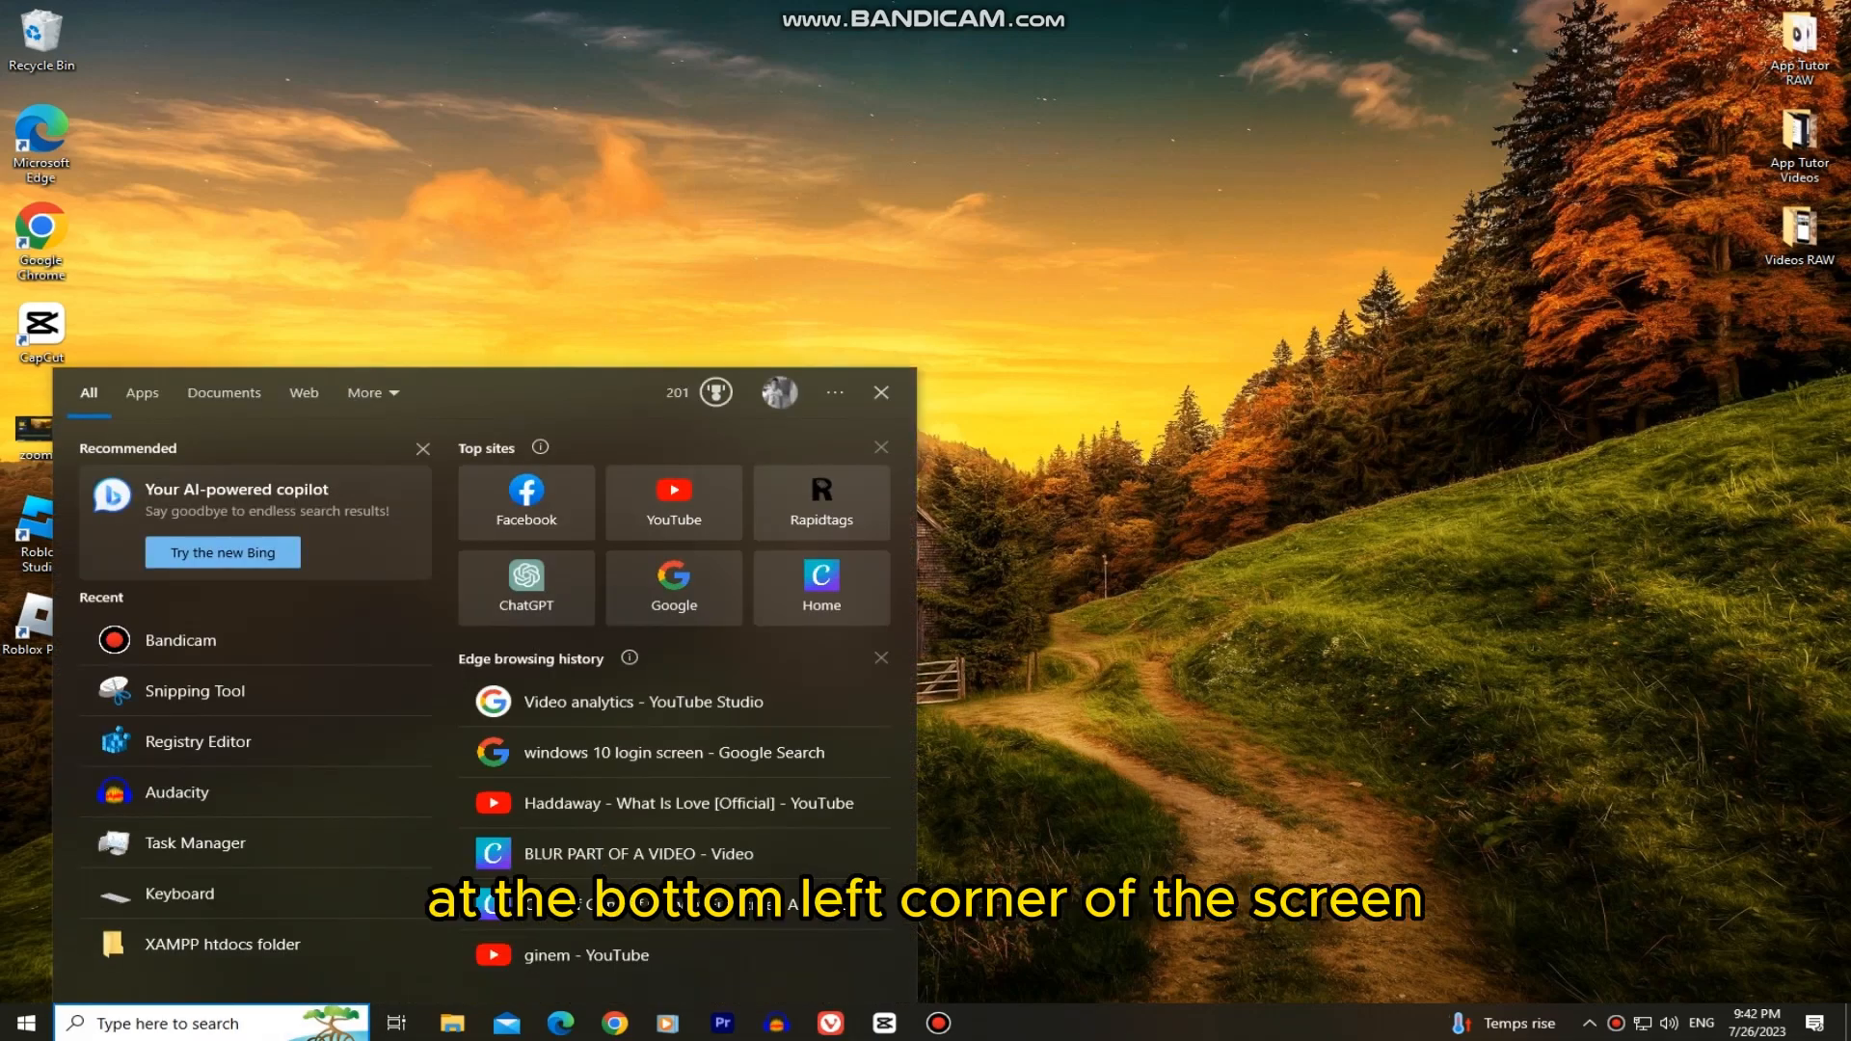
pyautogui.write('remove programs')
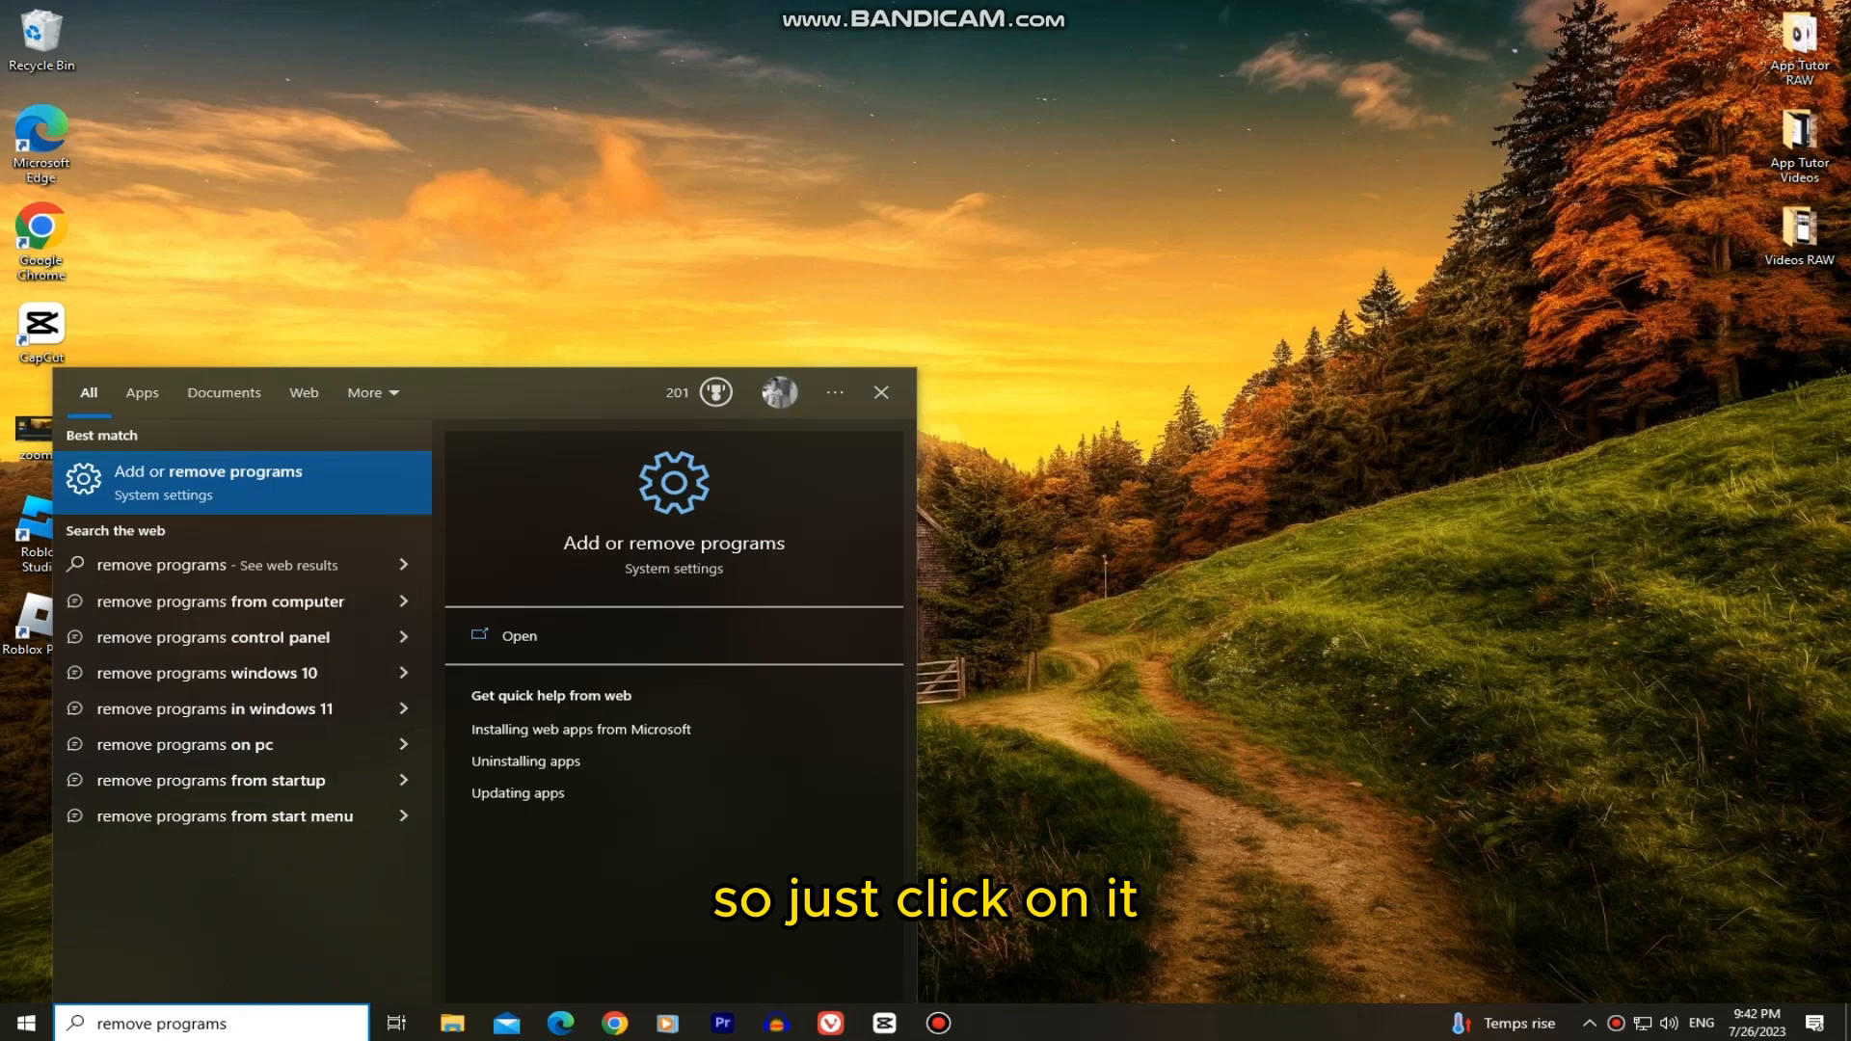
# Open Add or remove programs and filter the app list by 'roblox'.
pyautogui.click(208, 482)
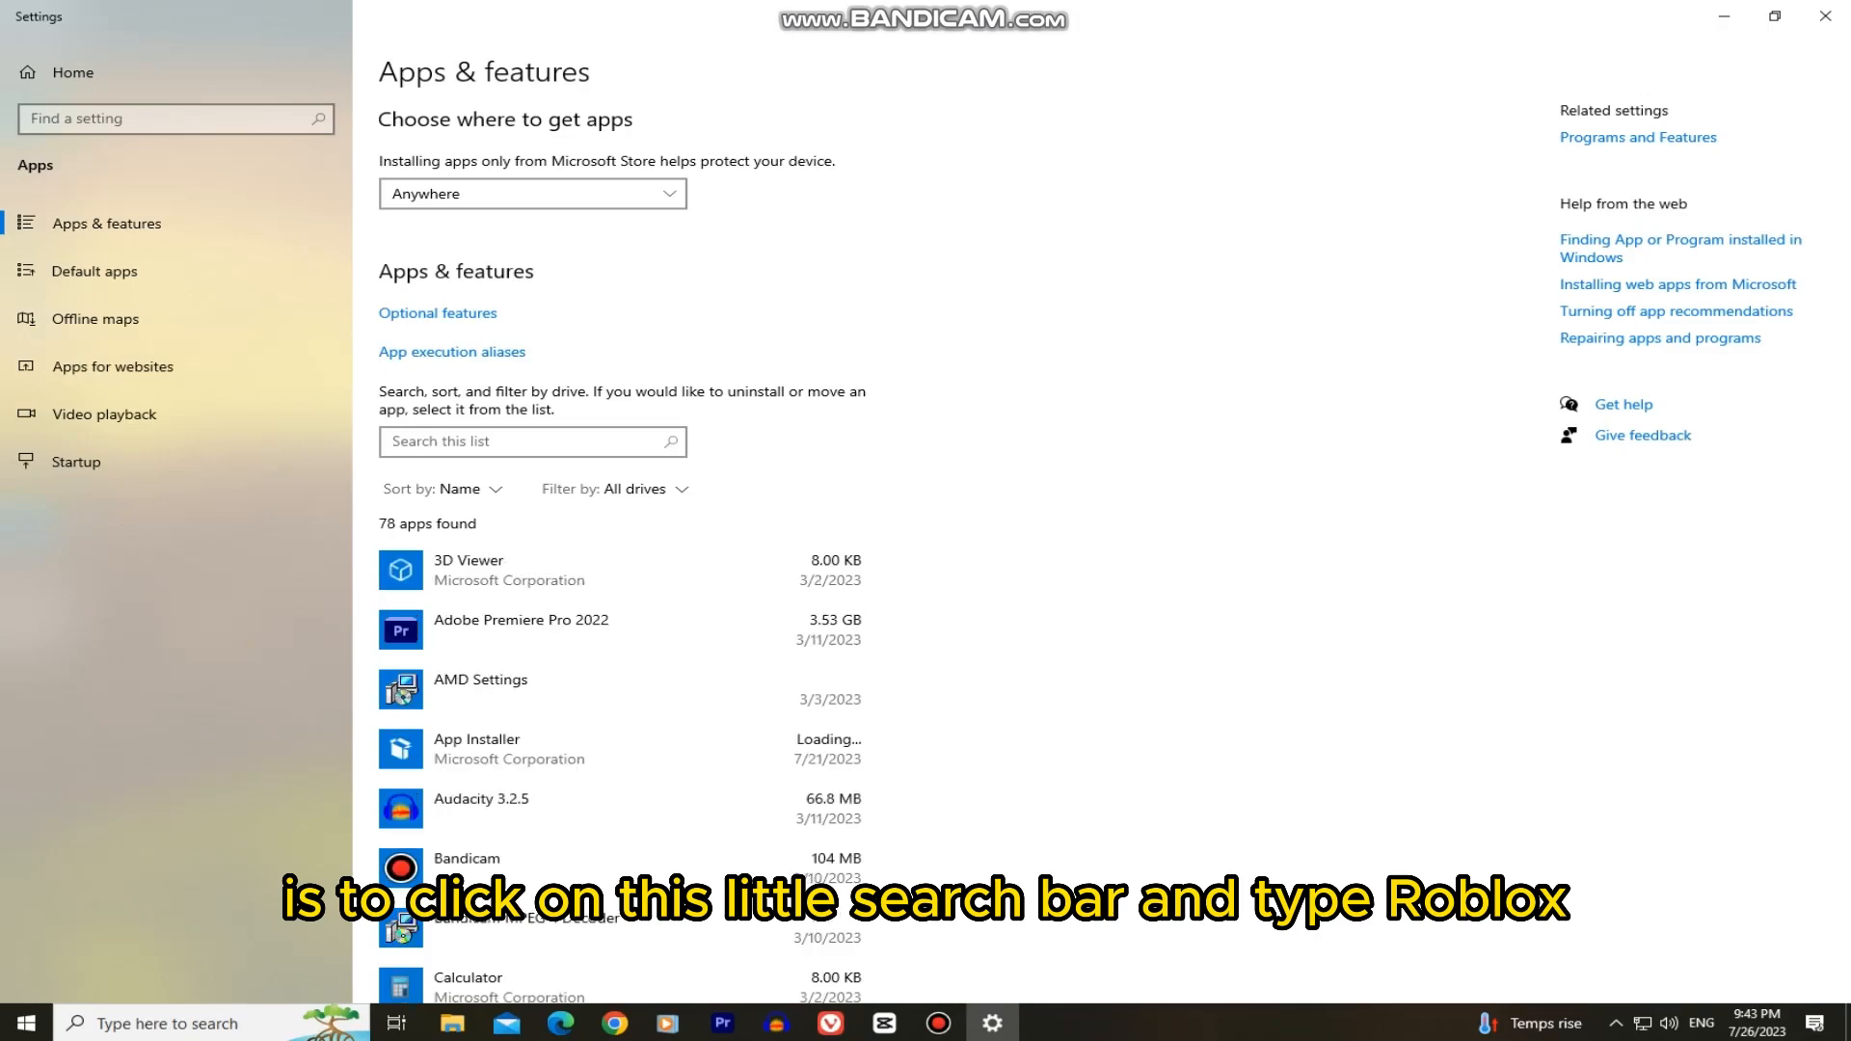
pyautogui.write('roblox')
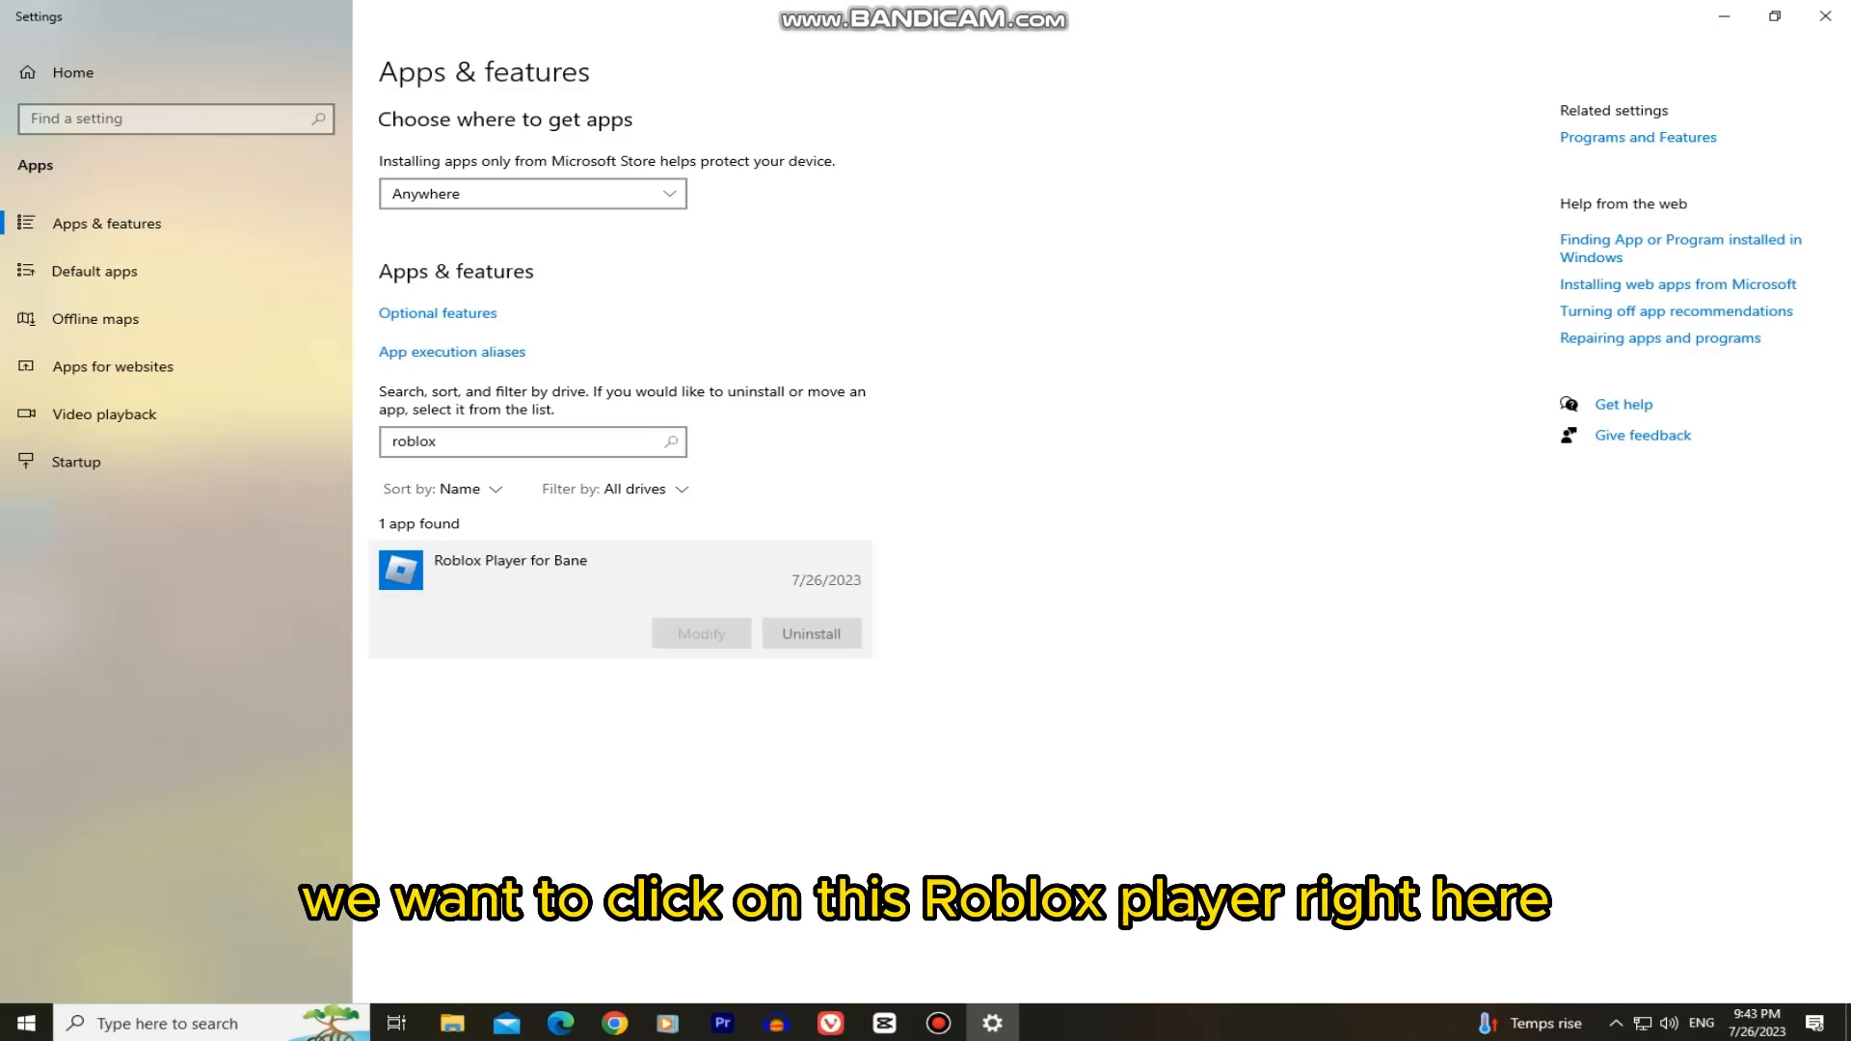
# Select Roblox Player for Bane and choose Uninstall.
pyautogui.click(510, 578)
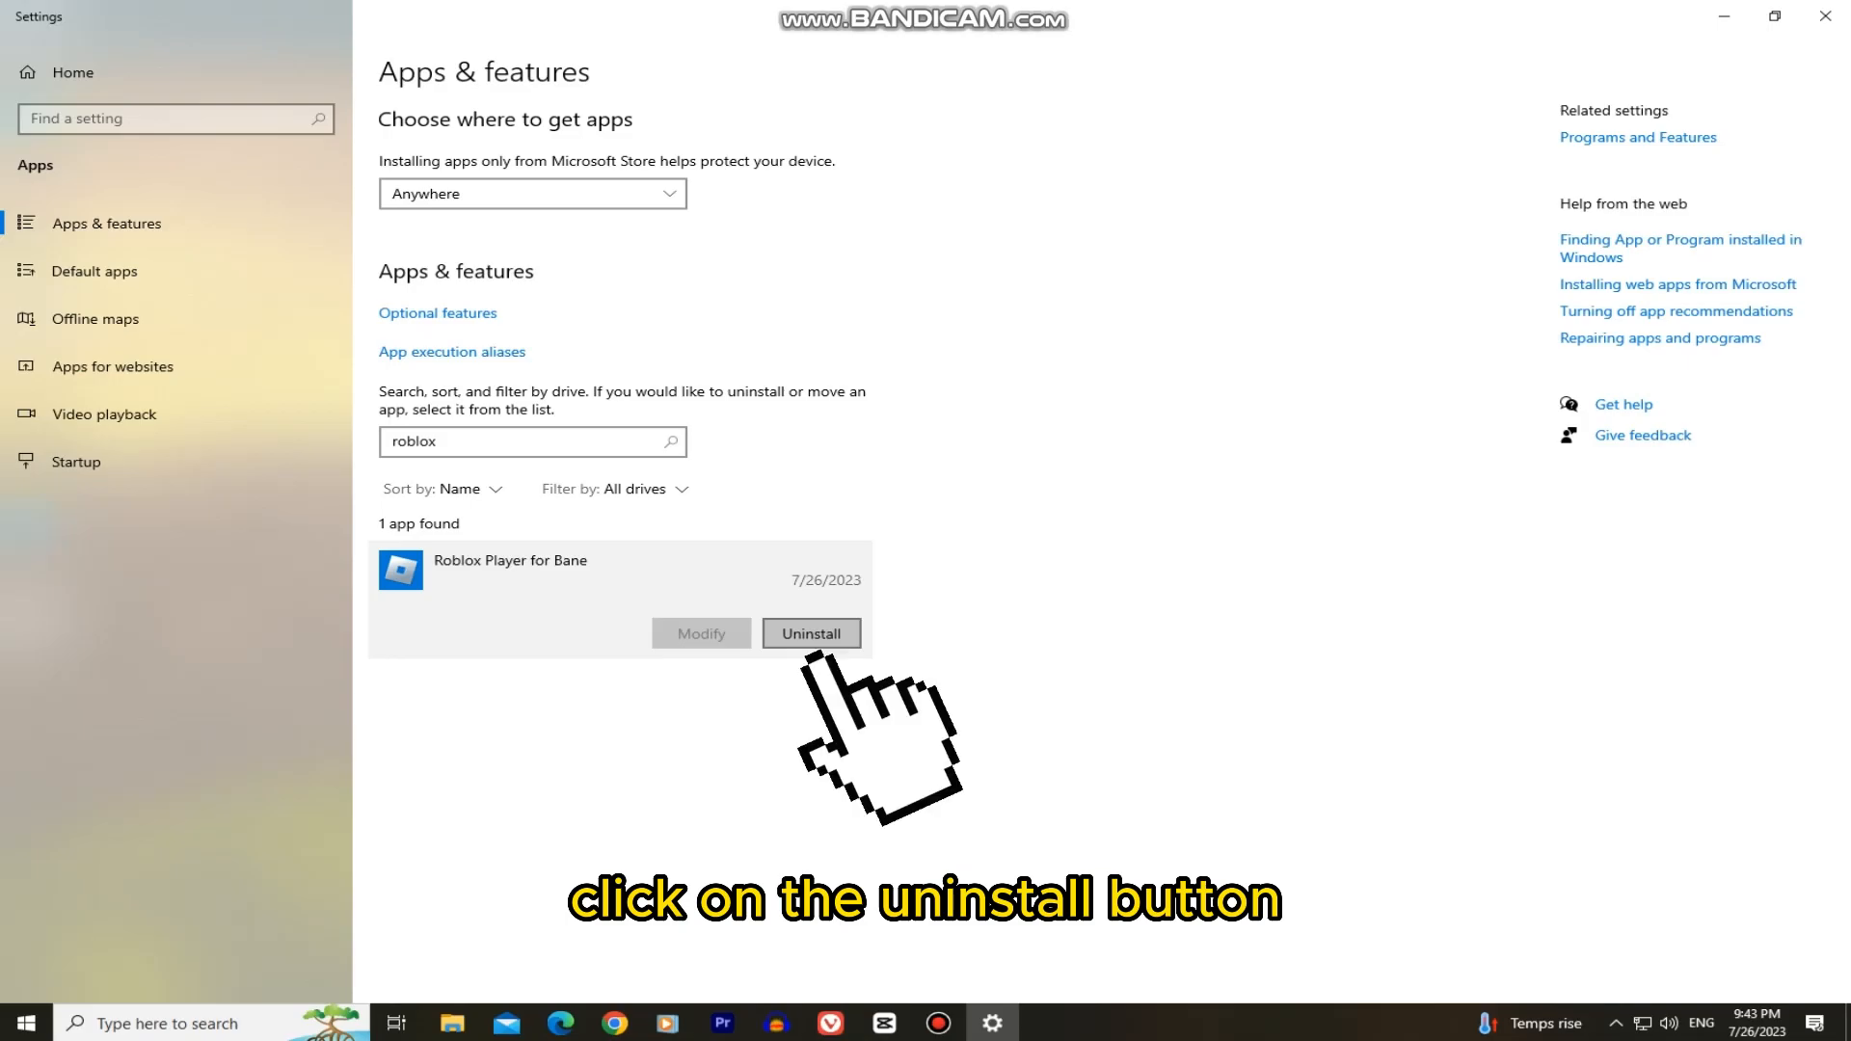
pyautogui.click(810, 633)
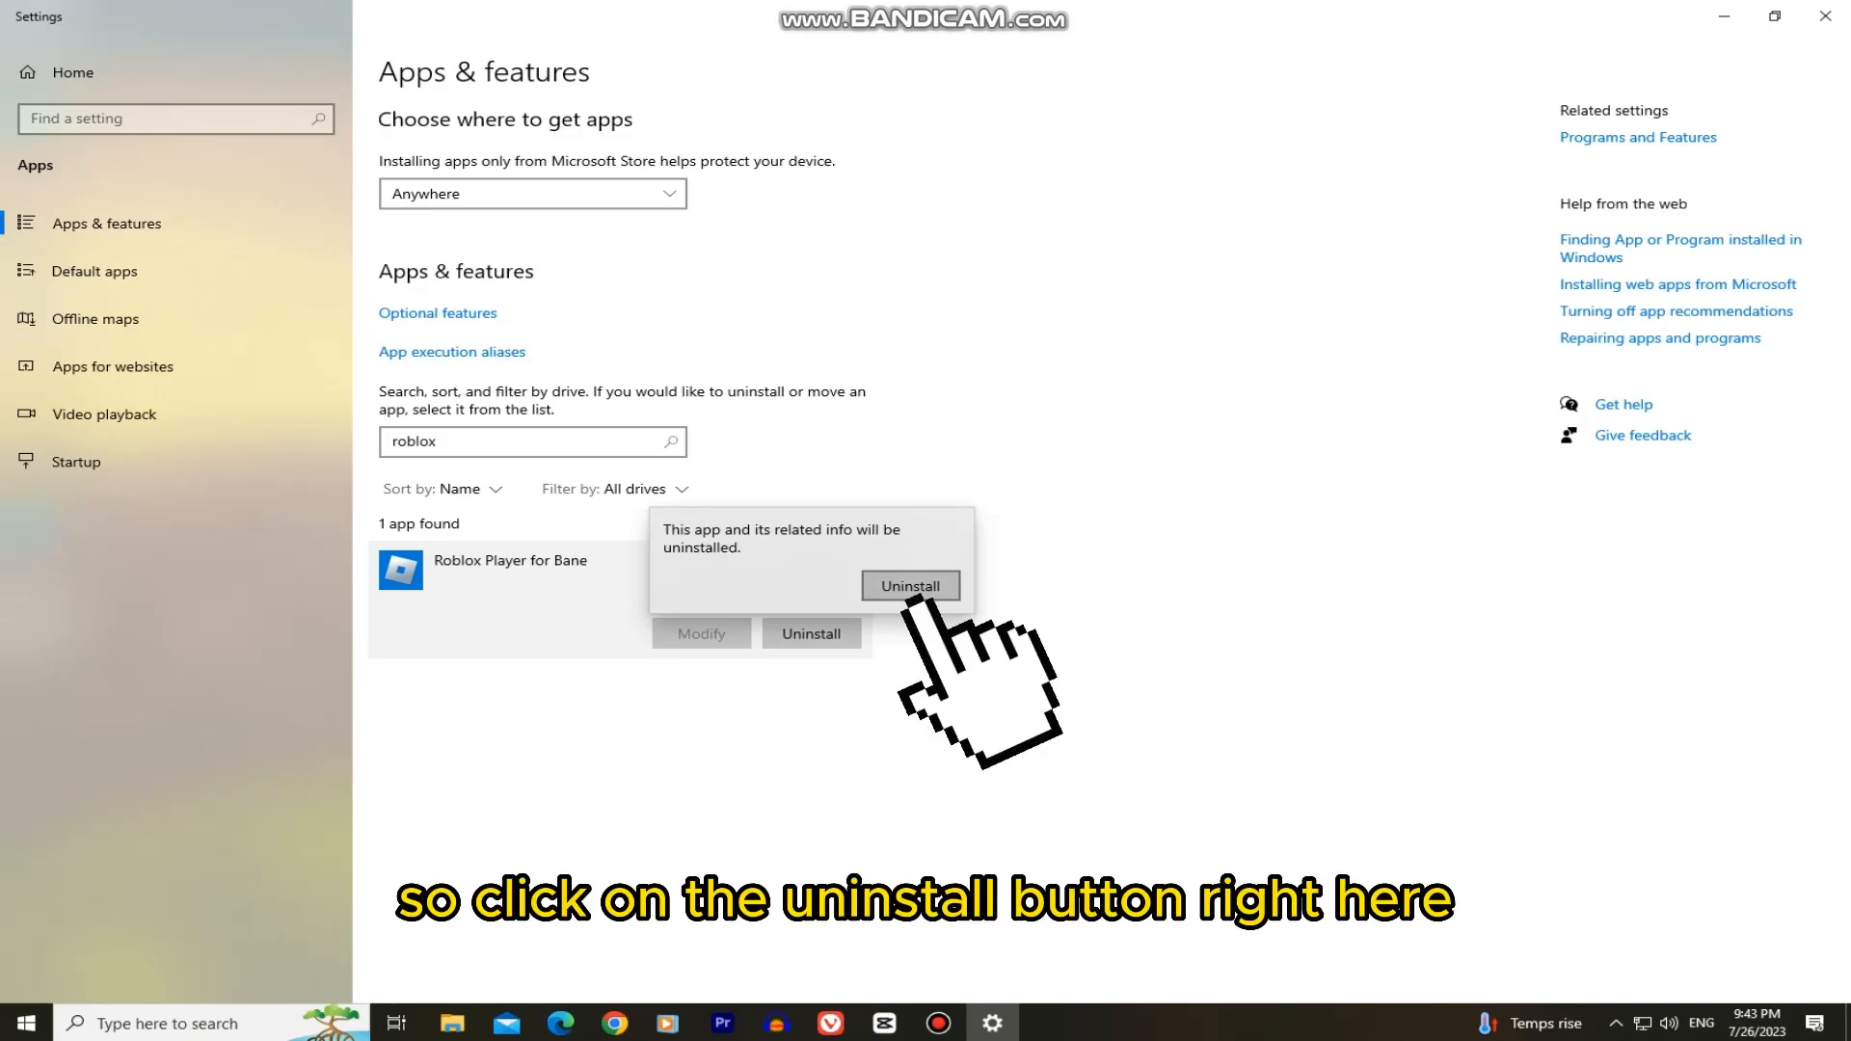
# Confirm uninstalling Roblox Player and let its uninstaller run.
pyautogui.click(908, 584)
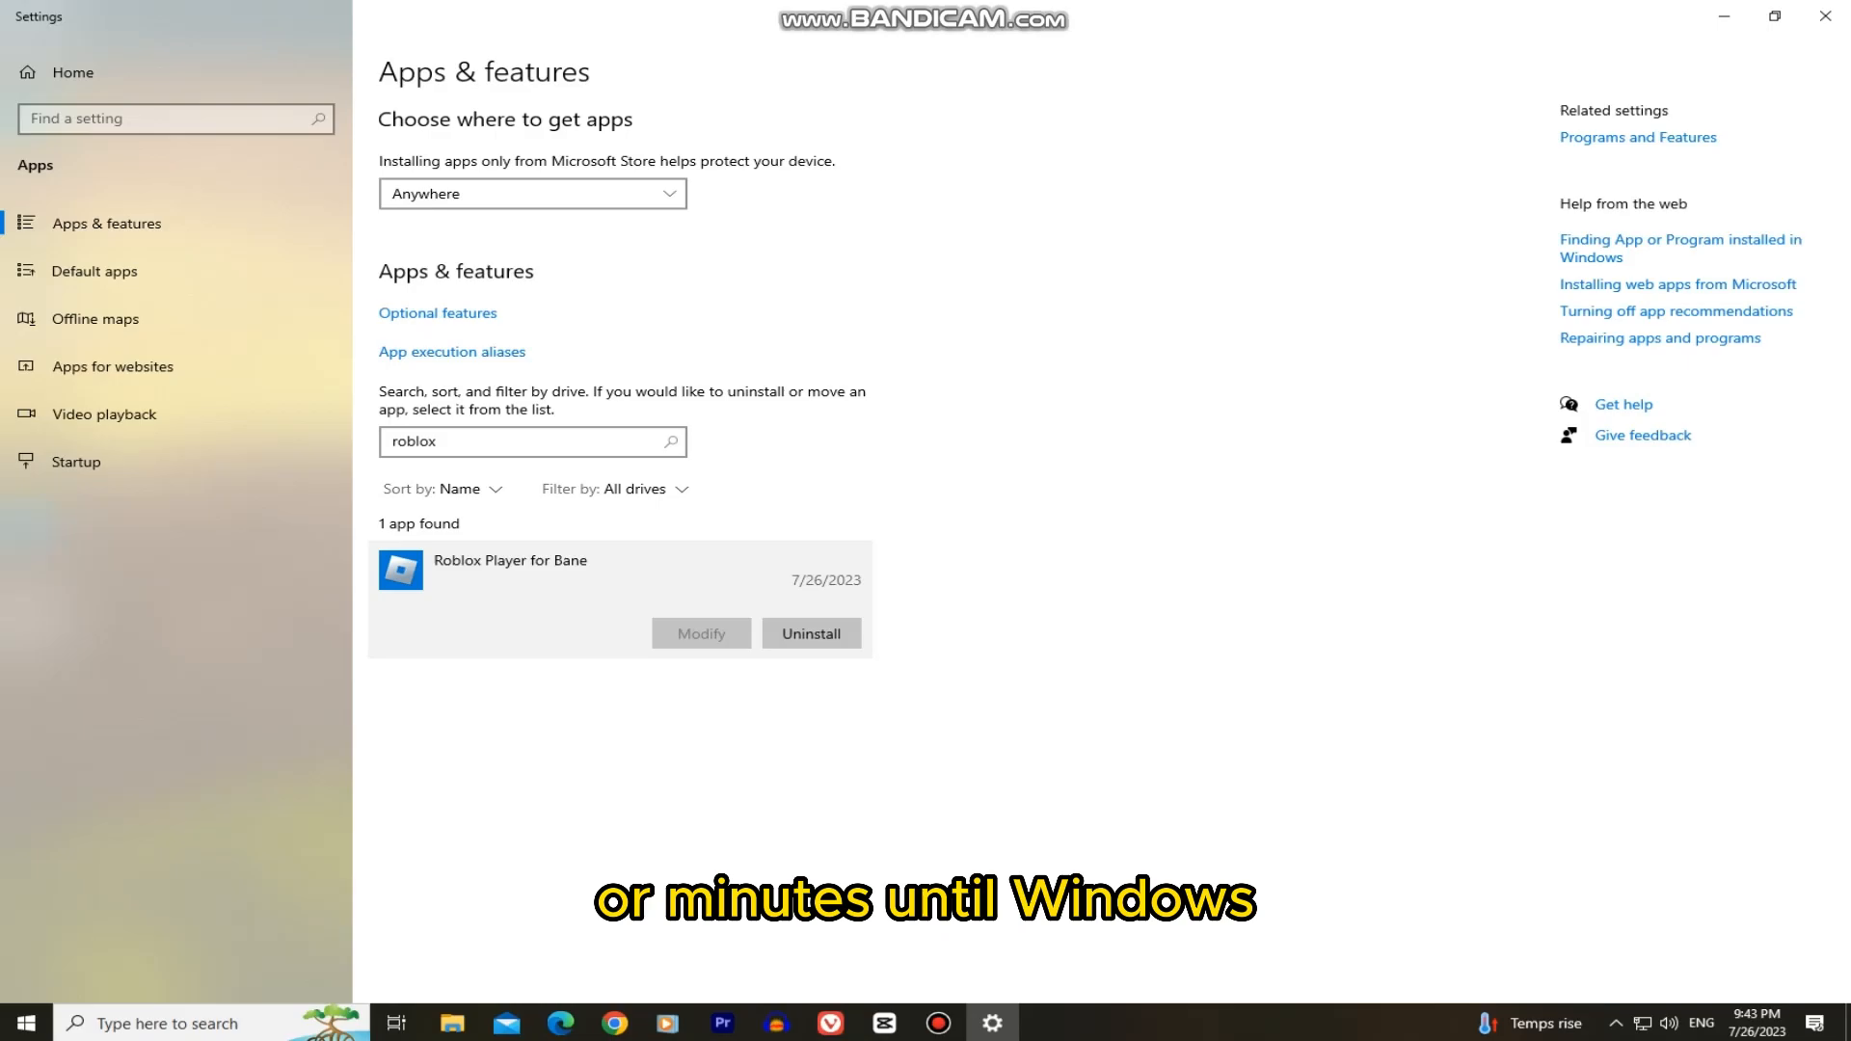
pyautogui.click(811, 632)
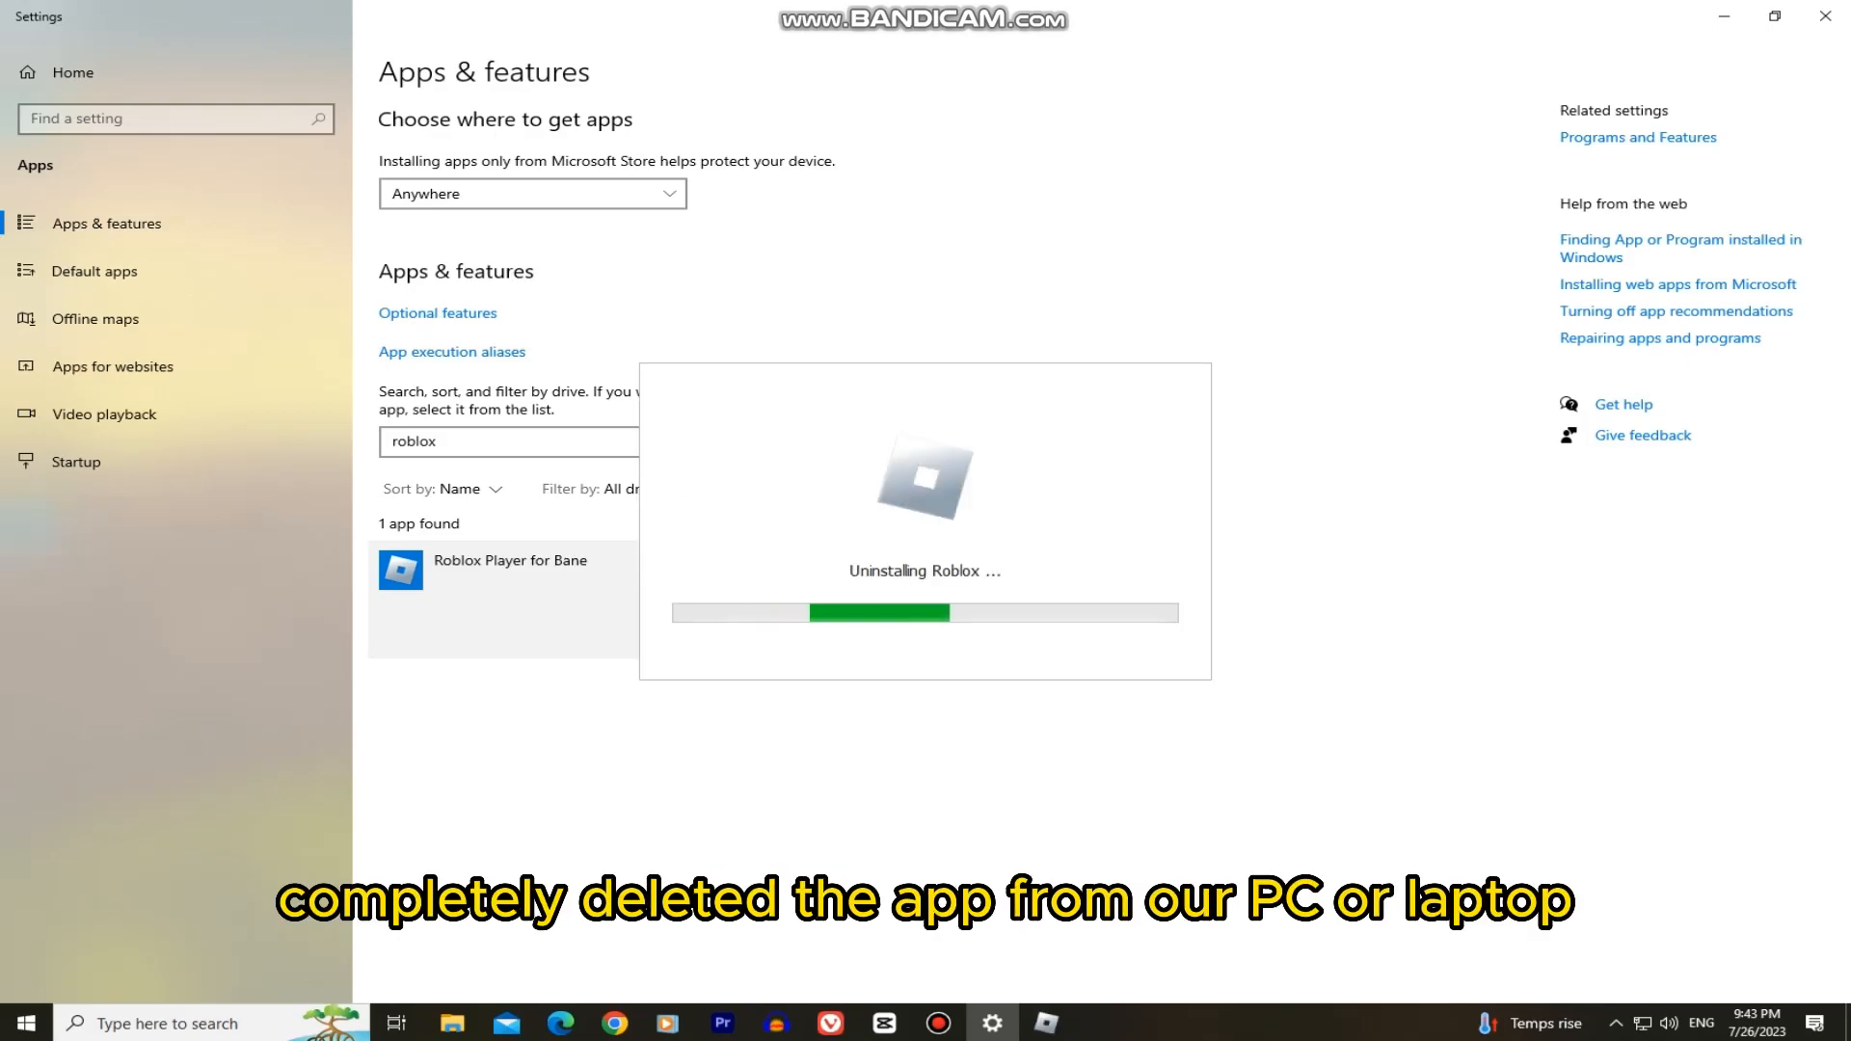